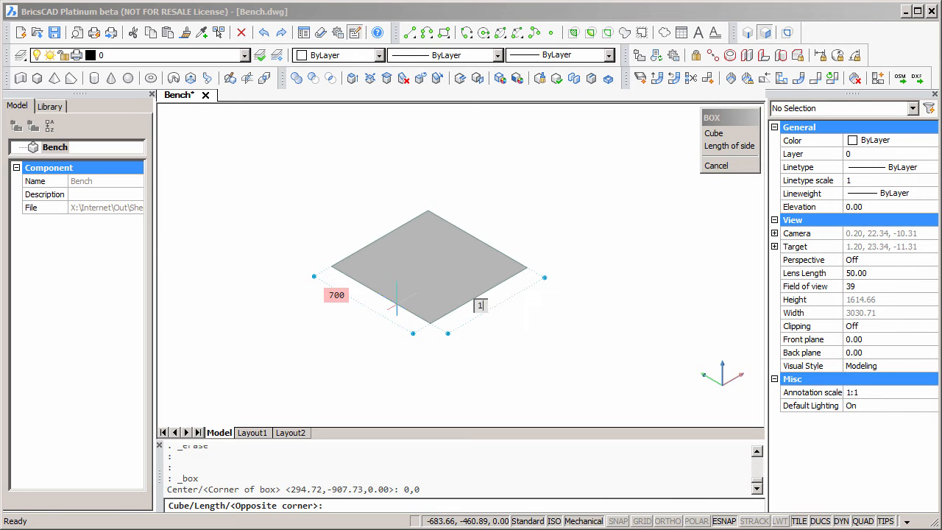
# - Create the base slab box at 0,0 with length 1000 and width 700
pyautogui.write('1000')
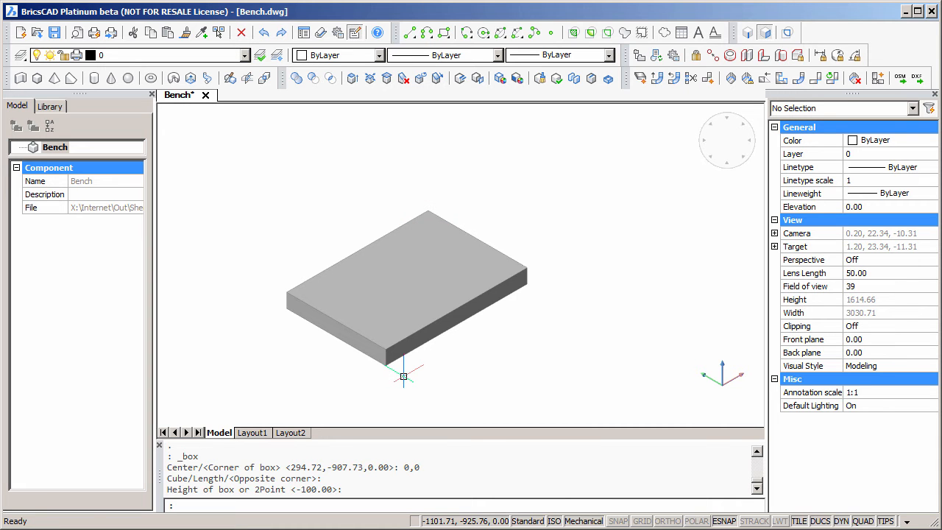
pyautogui.moveTo(370, 361)
pyautogui.write('W')
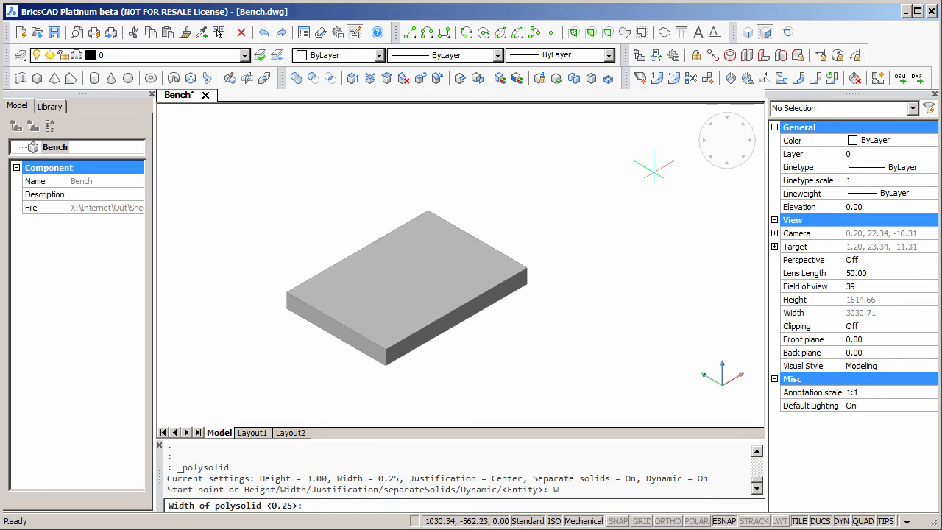
# - Draw polysolid walls 30 wide and 350 high along the slab's back and side edges
pyautogui.write('30')
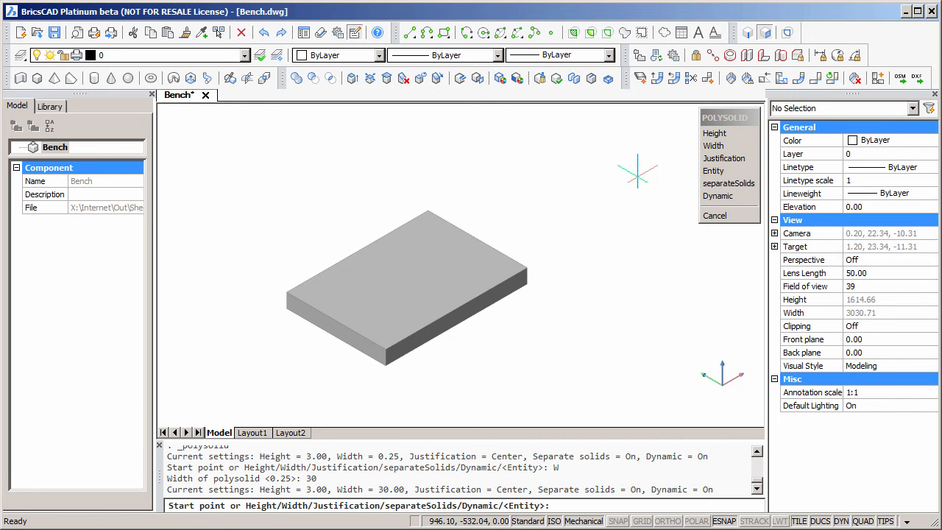
pyautogui.moveTo(283, 284)
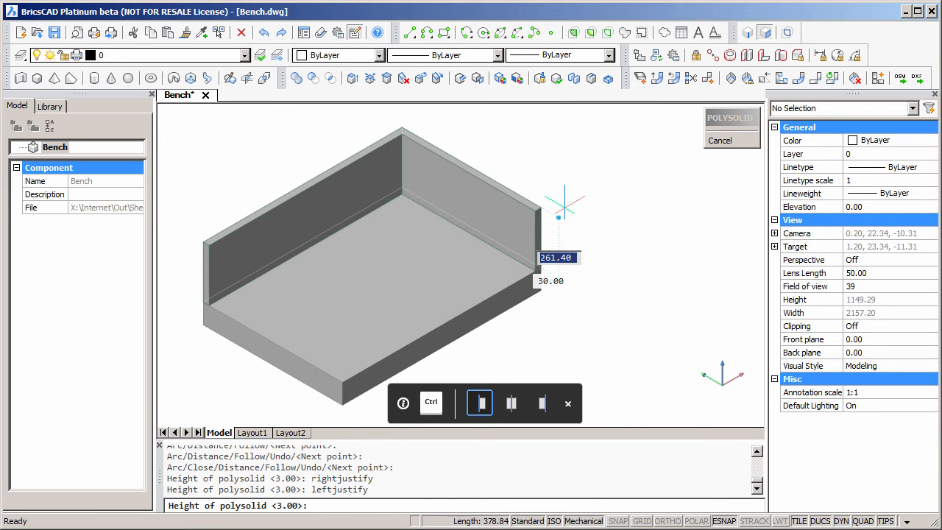
pyautogui.write('350')
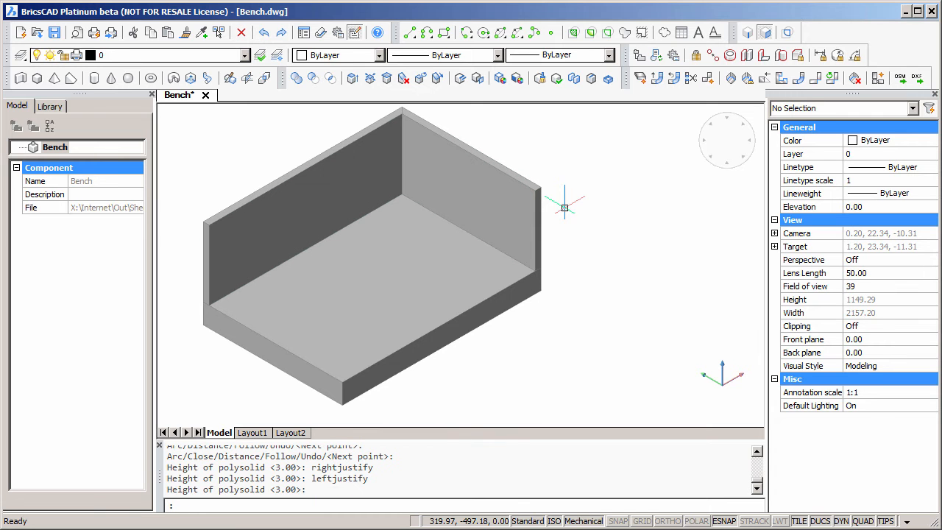
pyautogui.moveTo(588, 275)
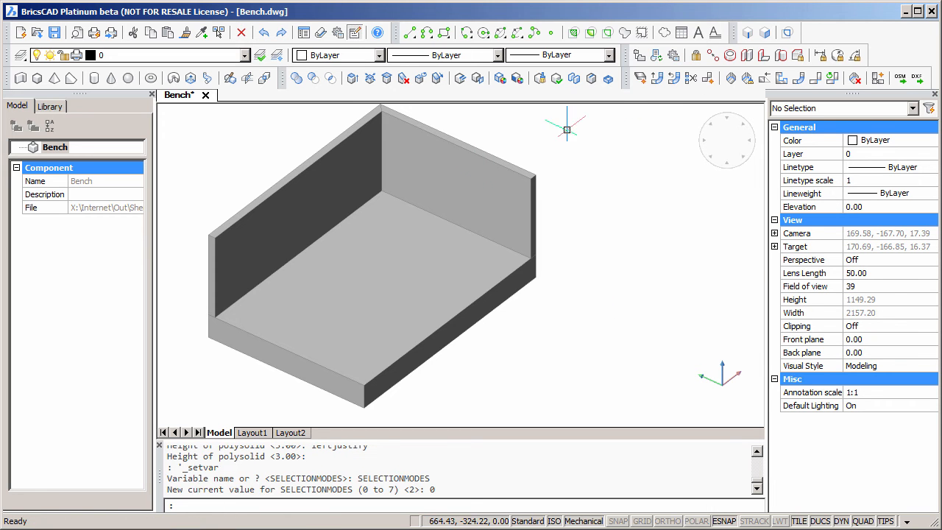
# - Rotate the corner wall end face with dmRotate so the two walls meet mitred
pyautogui.click(339, 184)
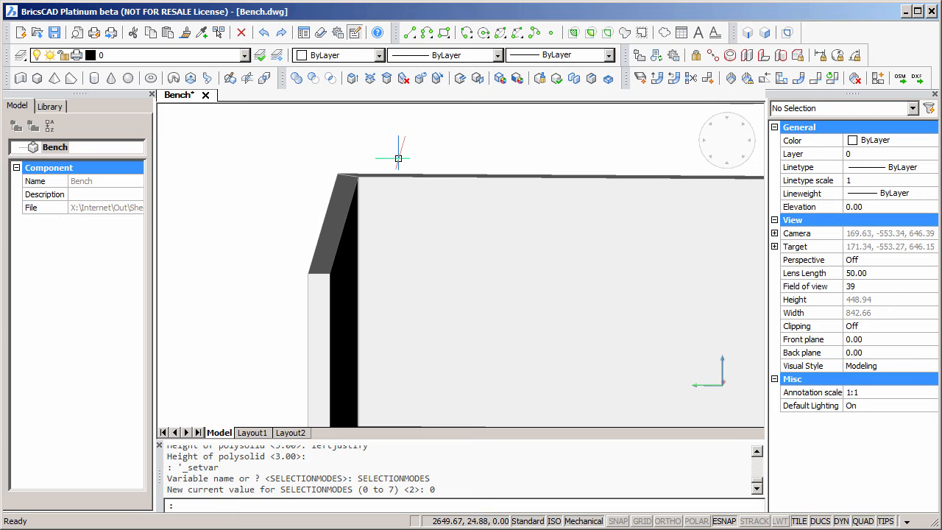
pyautogui.moveTo(663, 108)
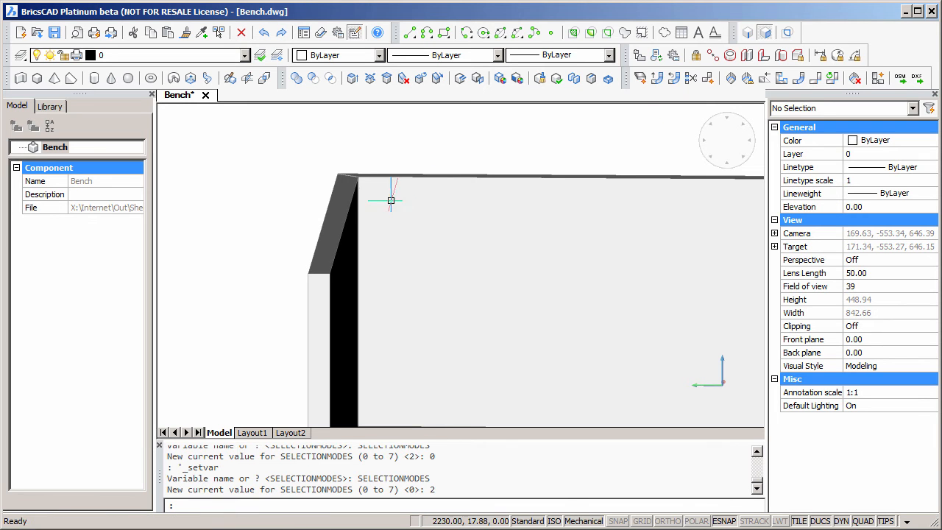
pyautogui.click(339, 214)
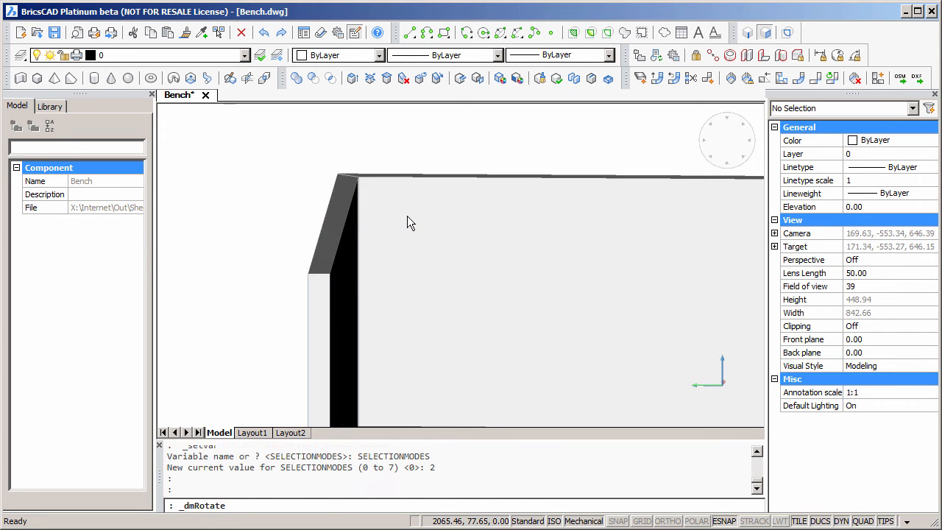
pyautogui.click(324, 220)
pyautogui.write('0')
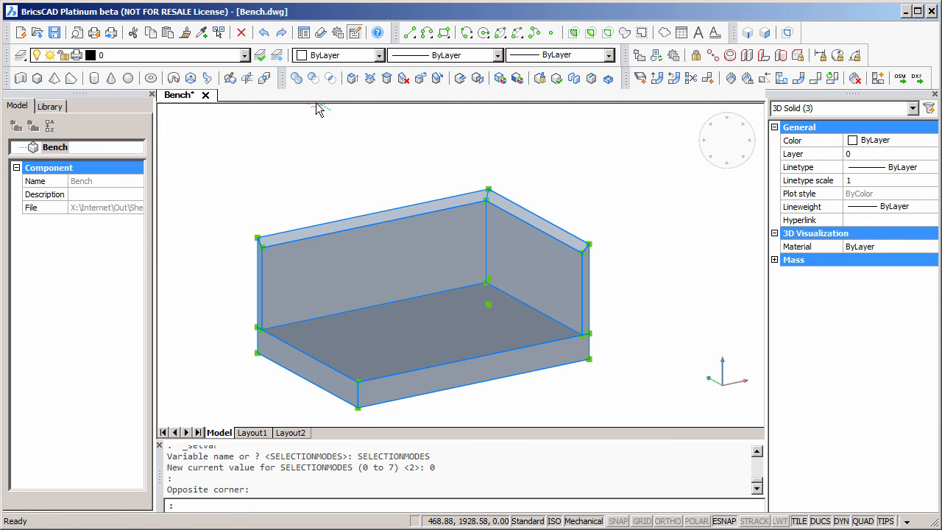
pyautogui.moveTo(296, 78)
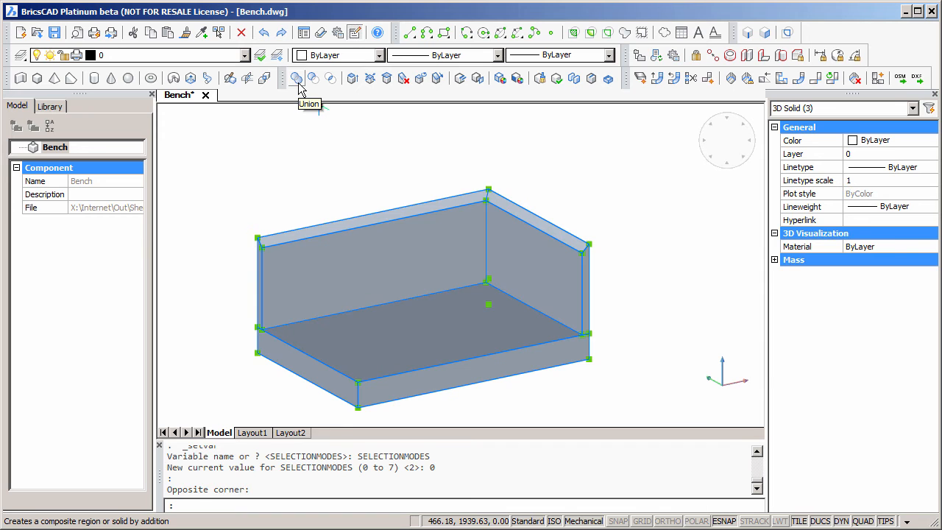
# - Union the slab and both splash-back walls into a single solid
pyautogui.click(298, 78)
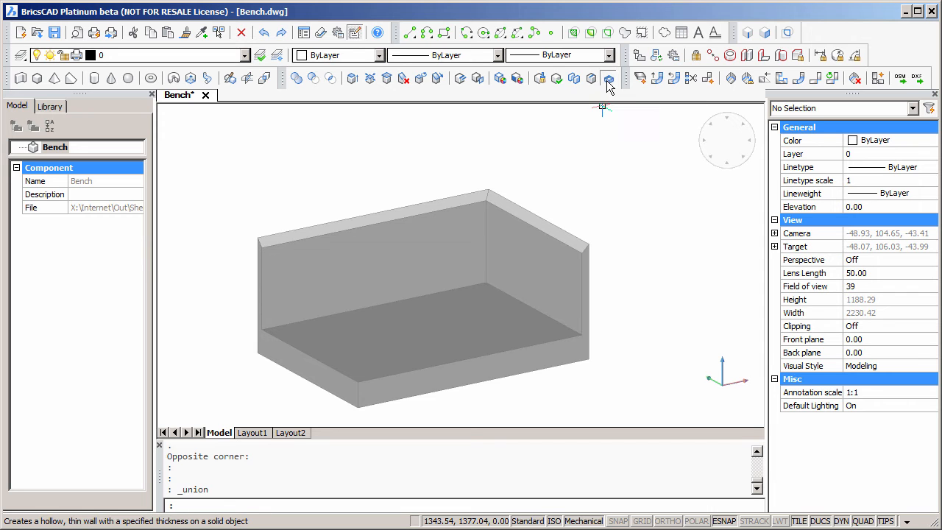
# - Shell the merged bench into a thin-walled body with a 1.5 offset distance
pyautogui.click(608, 78)
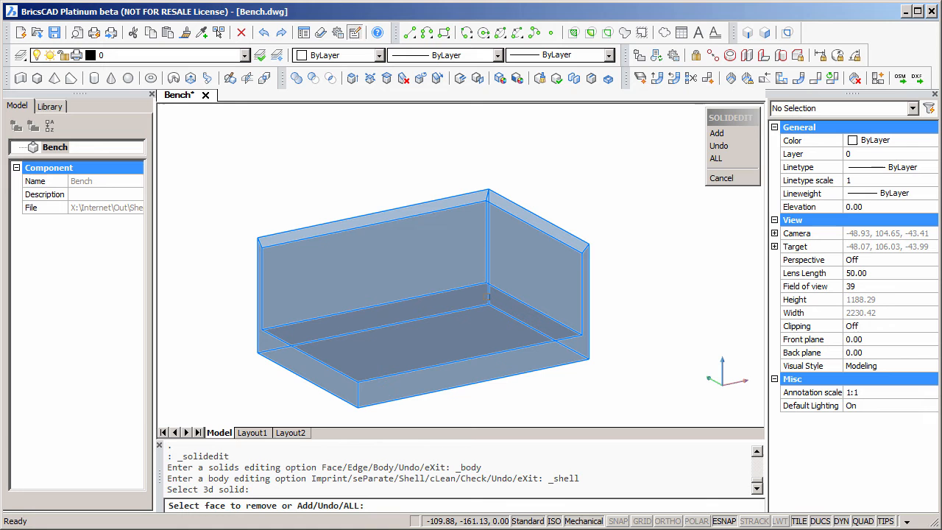
pyautogui.moveTo(661, 235)
pyautogui.write('1.5')
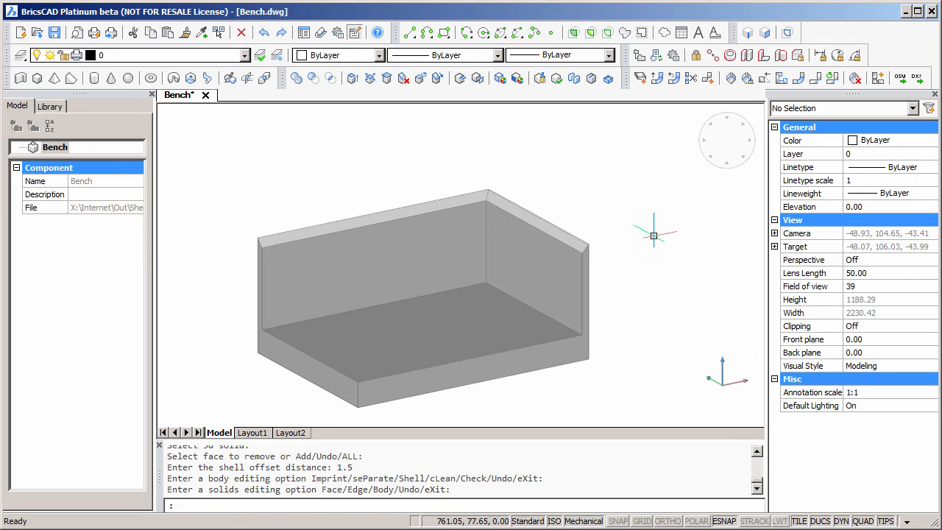
pyautogui.click(552, 266)
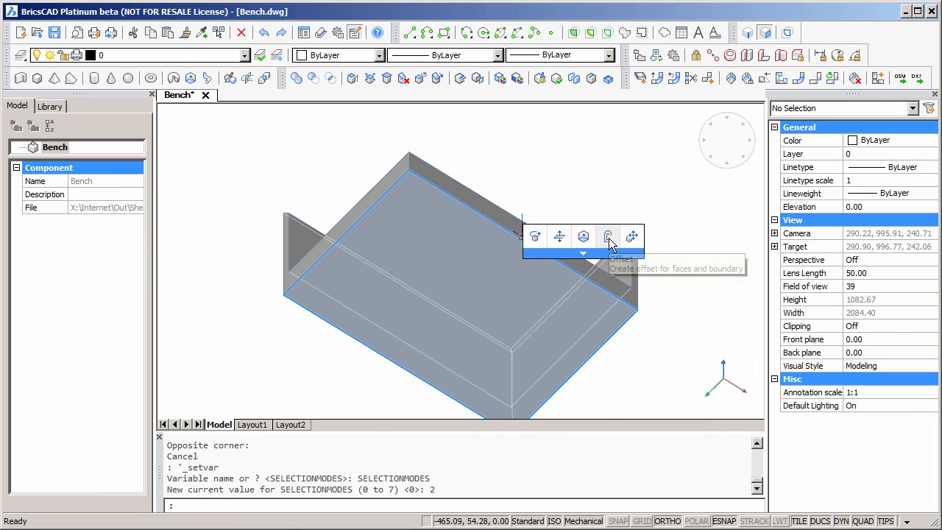
# - Offset an inset loop on the bottom face and extrude the inner region by 1
pyautogui.click(608, 236)
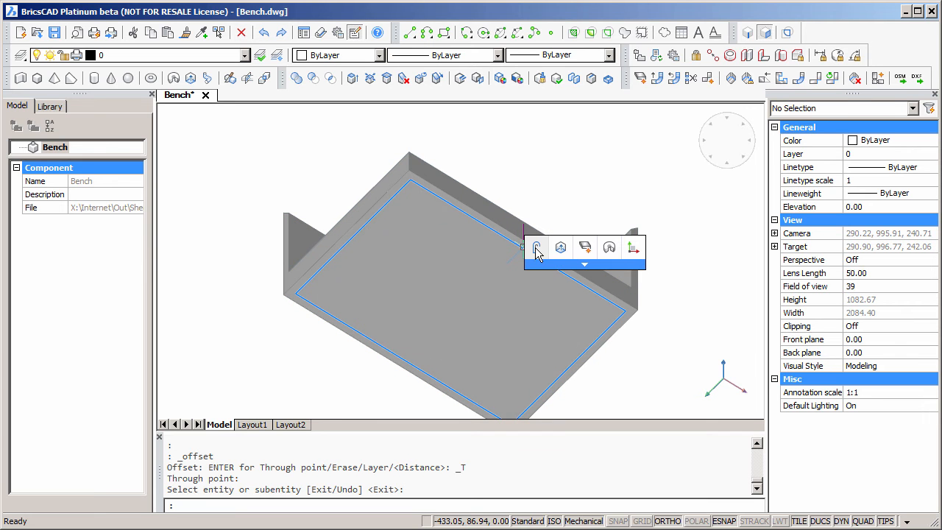
pyautogui.moveTo(561, 247)
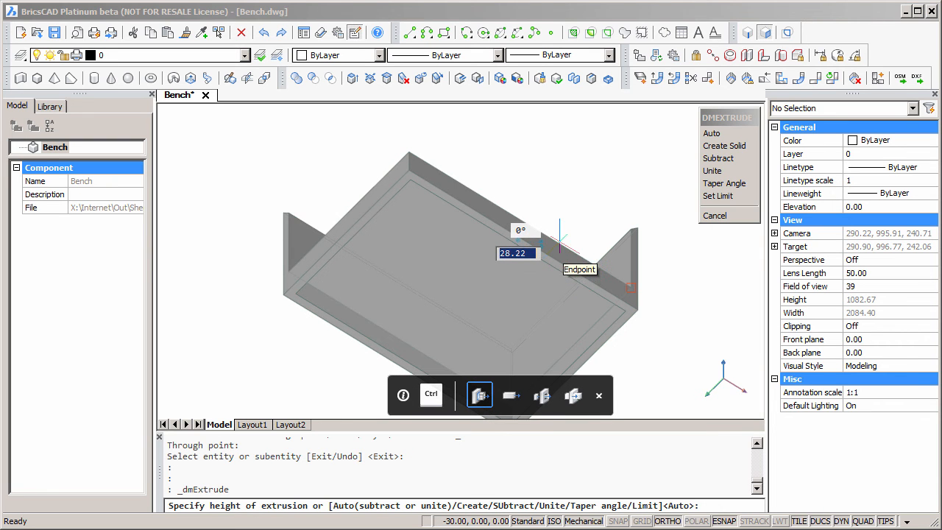
pyautogui.write('1')
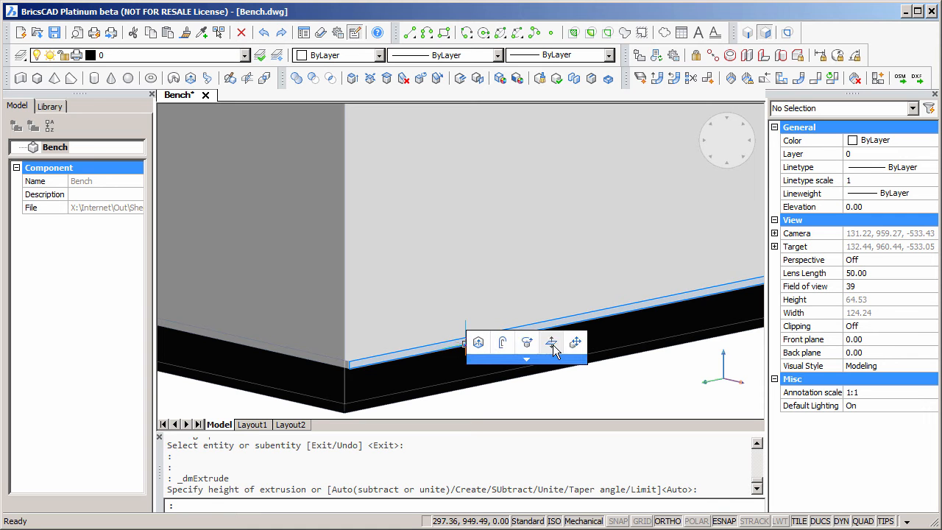
# - Edit the thin rim edge along the bench base with the quad menu tool
pyautogui.click(550, 342)
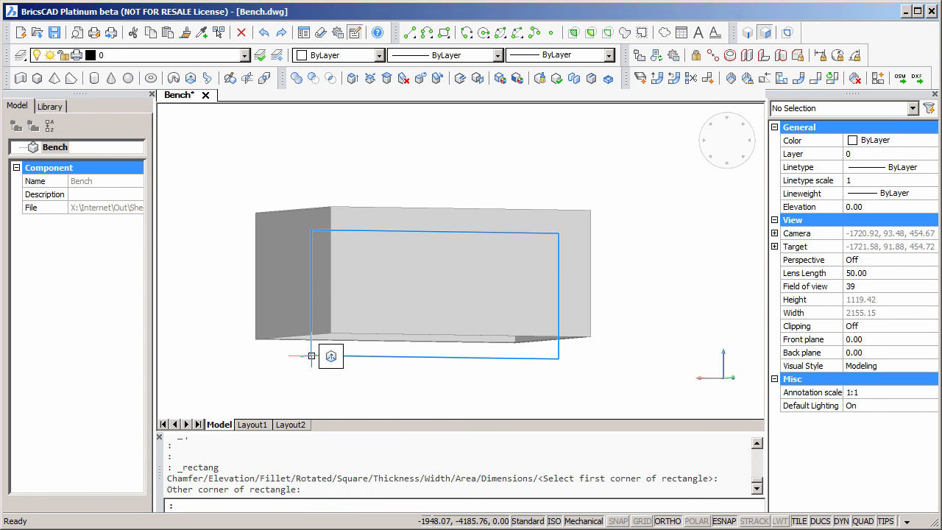
pyautogui.moveTo(498, 363)
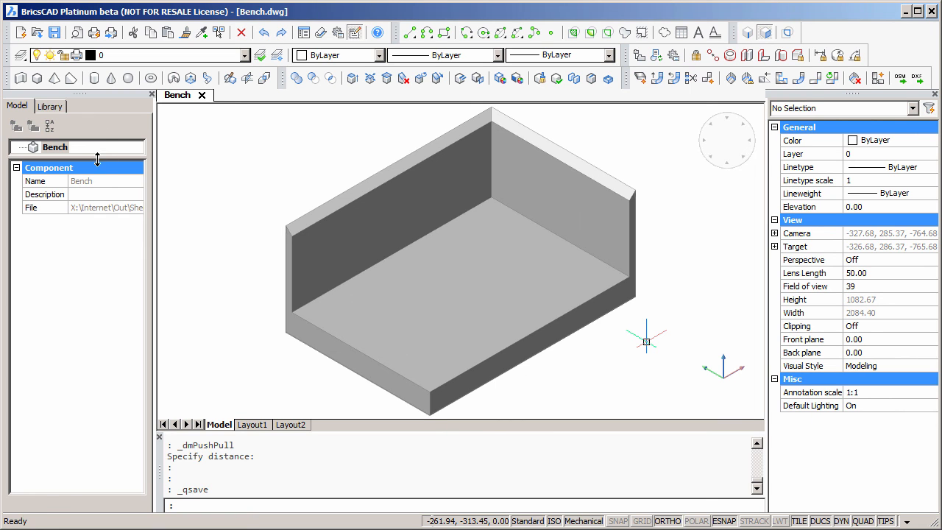
# - Enlarge the model tree area in the Model panel
pyautogui.moveTo(97, 160); pyautogui.dragTo(91, 326)
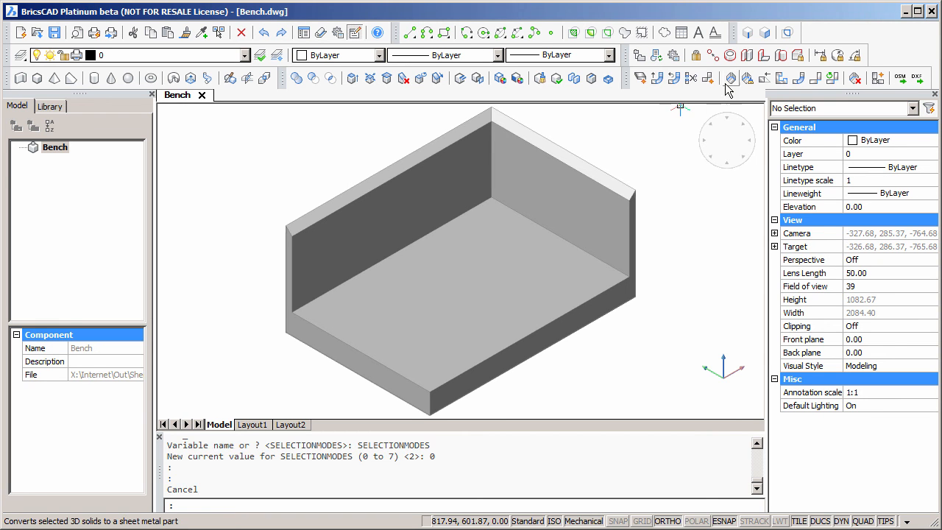
pyautogui.moveTo(731, 78)
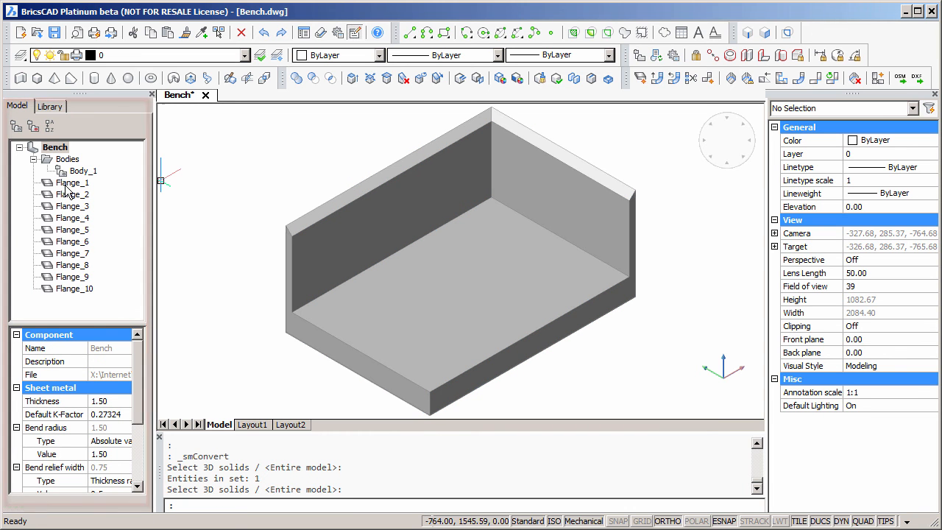
# - Highlight Flange_3, Flange_5, Flange_9 and Flange_10 in the Model tree, then save the drawing
pyautogui.click(72, 206)
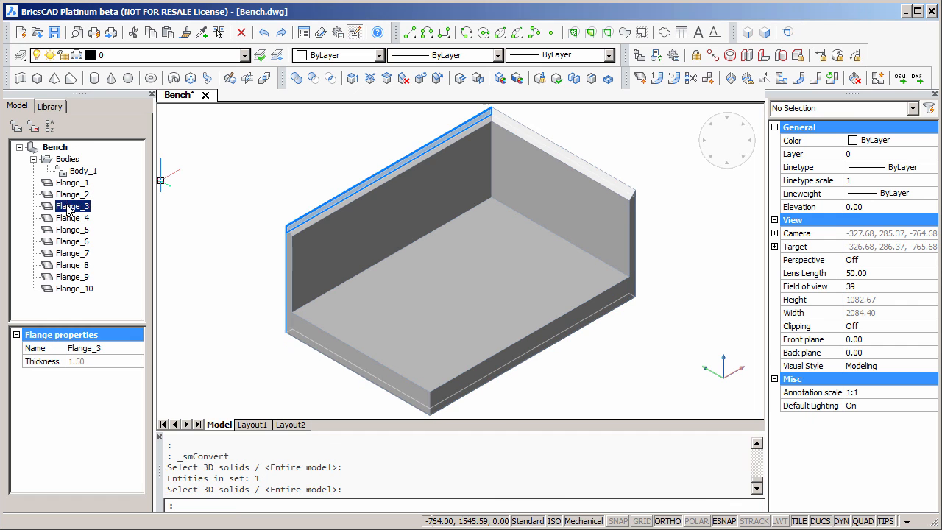
pyautogui.click(71, 230)
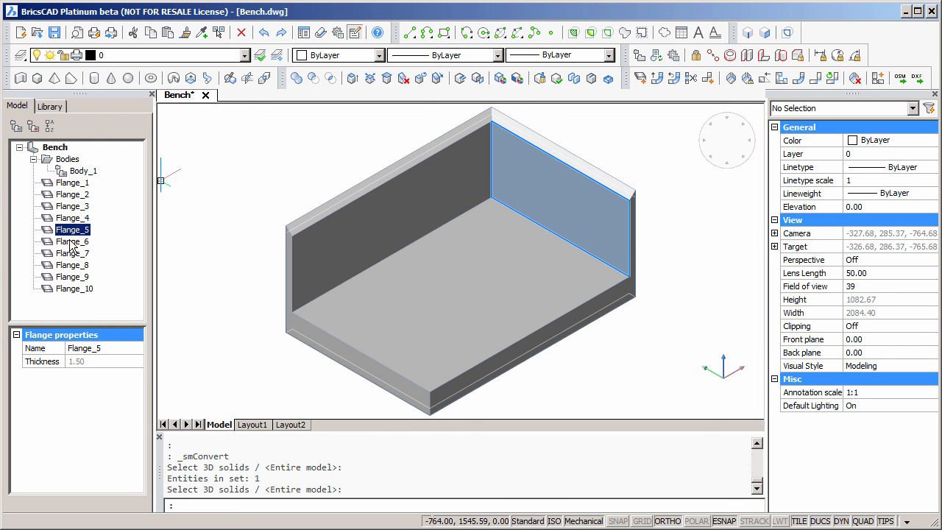
pyautogui.click(71, 276)
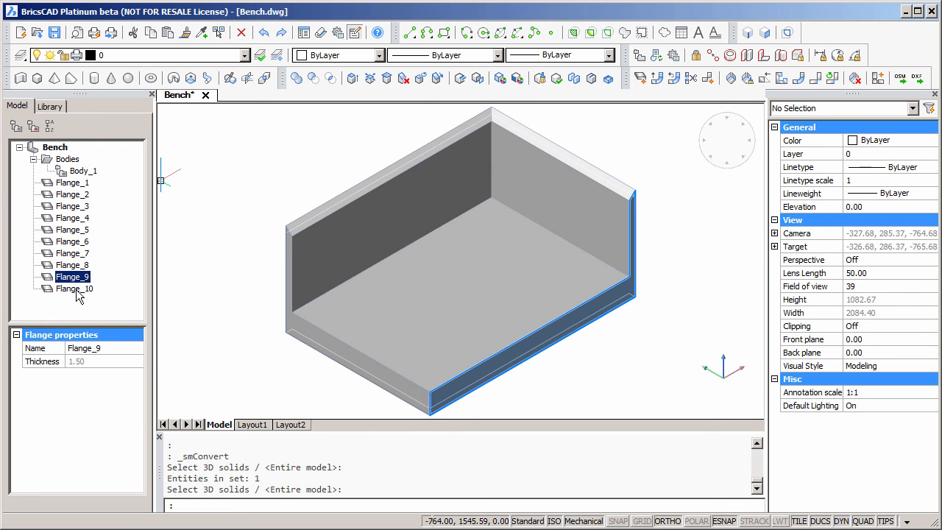
pyautogui.click(73, 288)
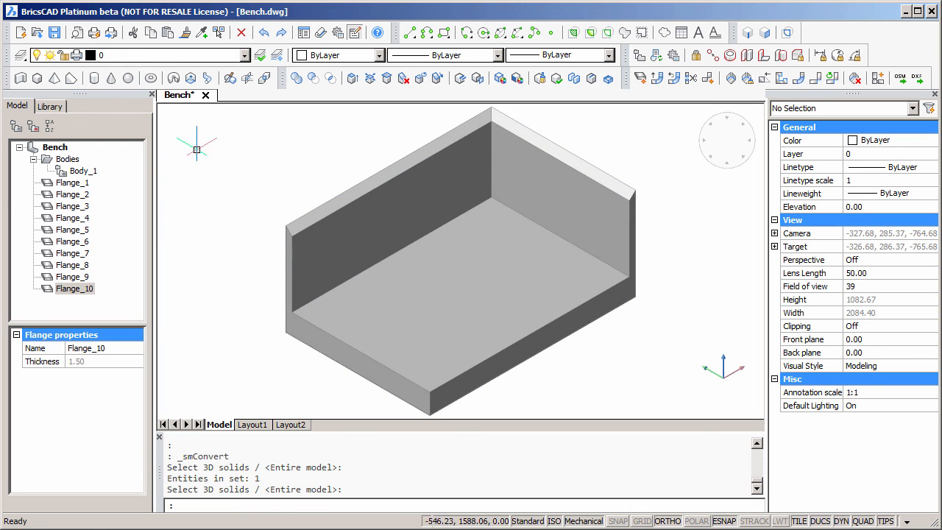
pyautogui.click(56, 32)
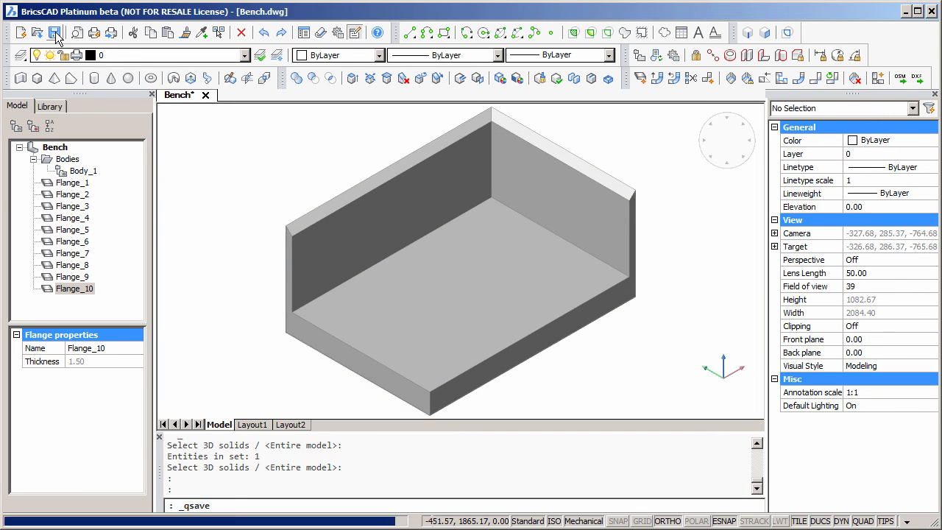